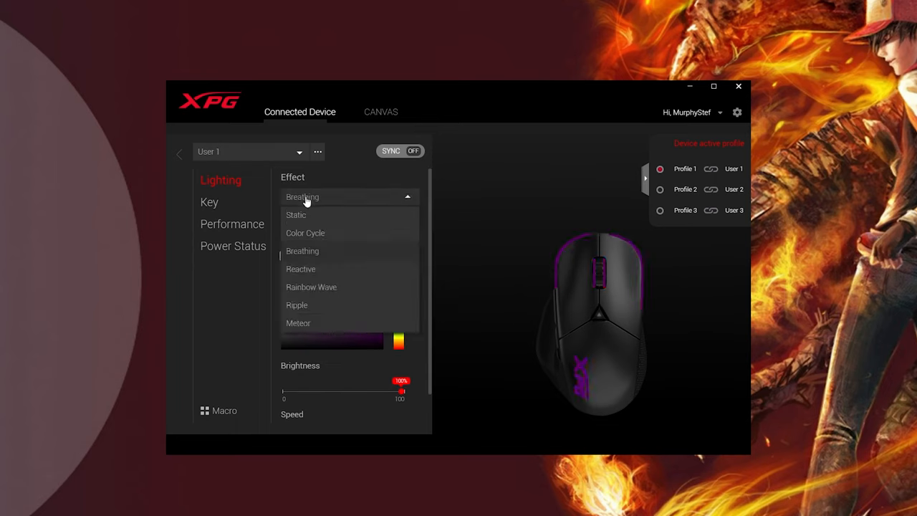
# Step: Preview Color Cycle, set the mouse lighting to Reactive, then view the button assignments
pyautogui.click(305, 232)
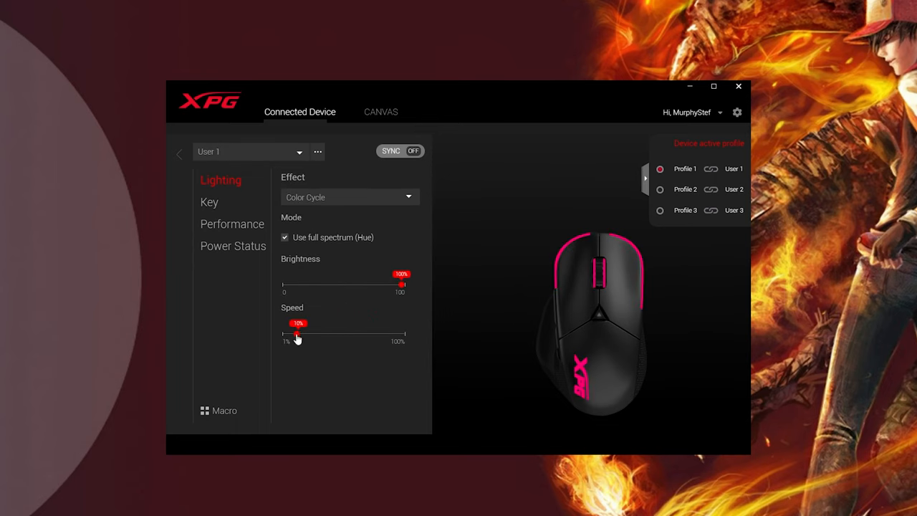
pyautogui.click(349, 197)
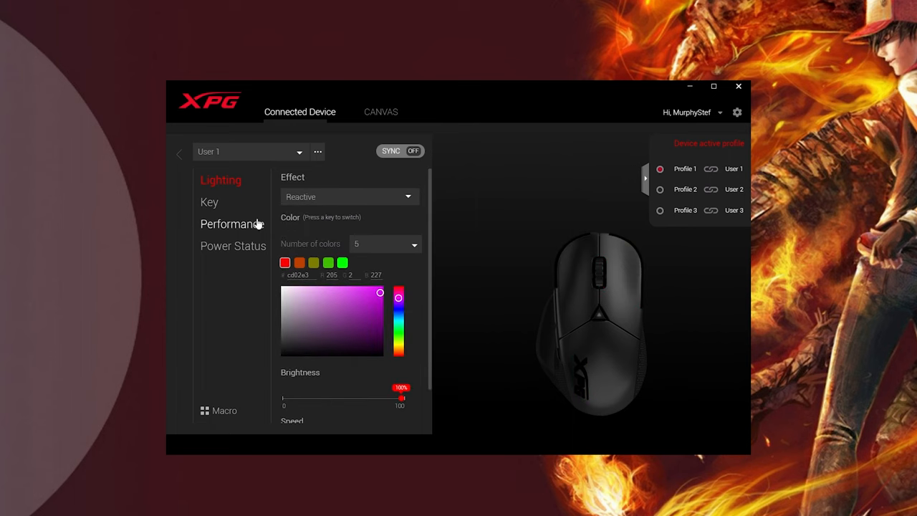
pyautogui.click(209, 201)
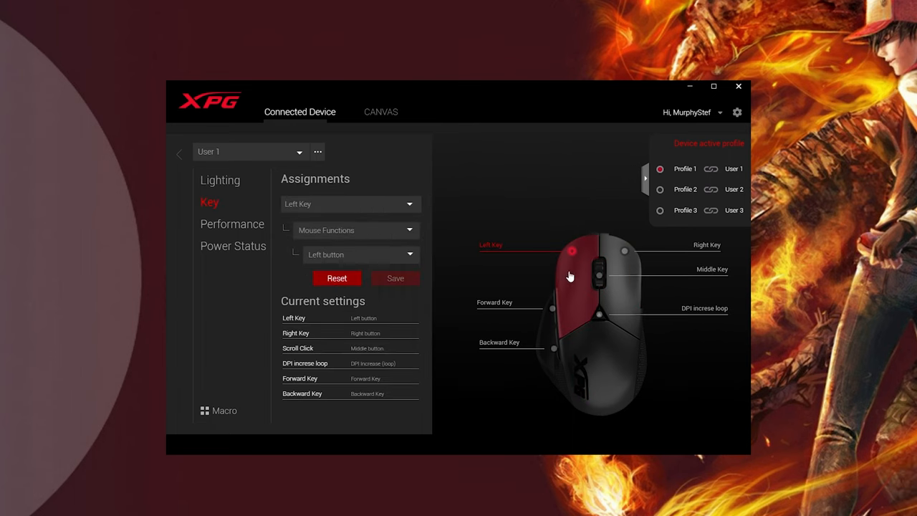
# Step: Check the Right Key assignment, then view DPI steps 400–1600 and 1000 Hz polling
pyautogui.click(555, 349)
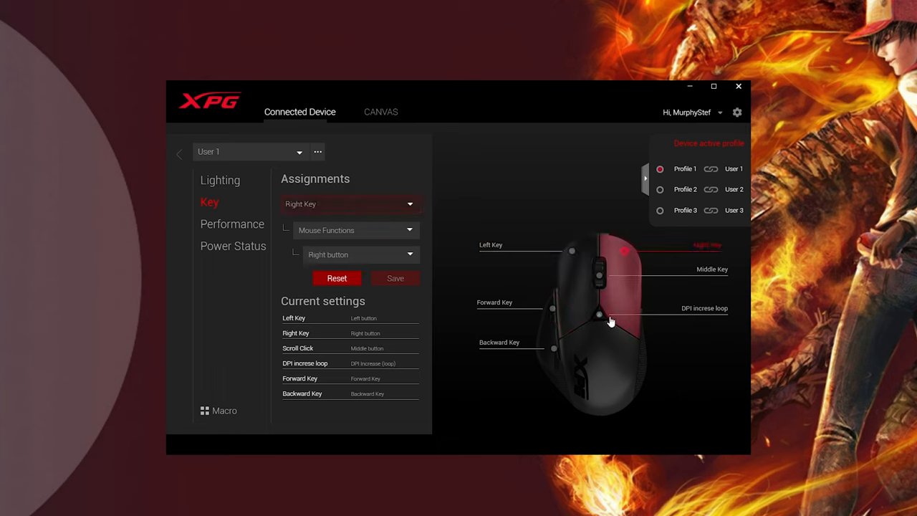
pyautogui.click(232, 223)
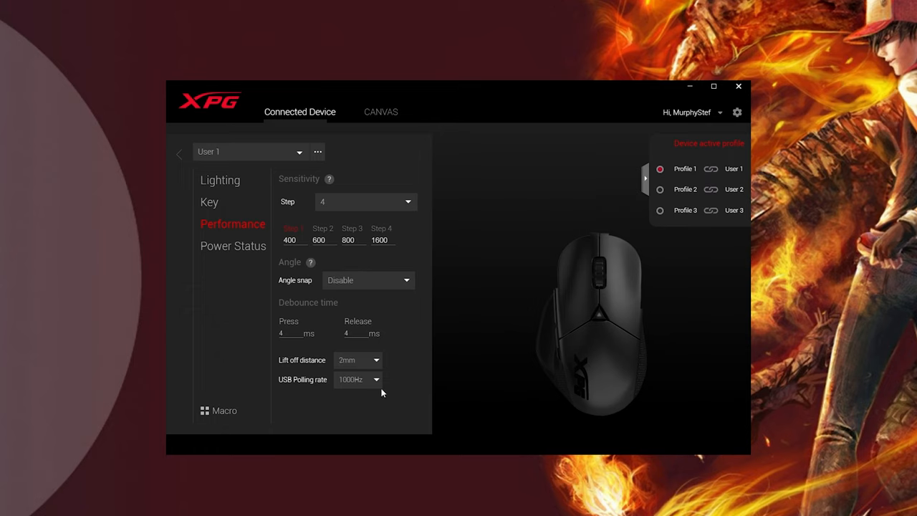
# Step: Raise the low battery alarm from 10 to 15 with 300 s idle, then return to the overview
pyautogui.click(233, 246)
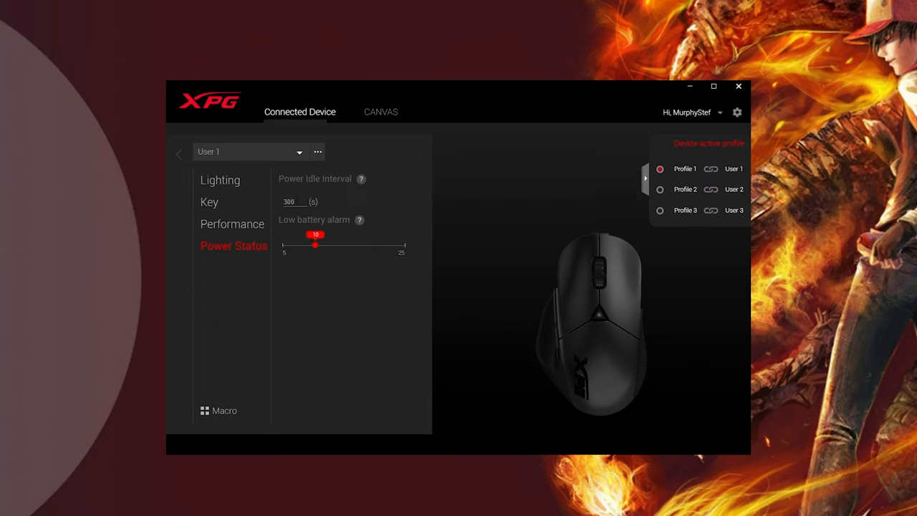
pyautogui.moveTo(315, 246); pyautogui.dragTo(344, 246)
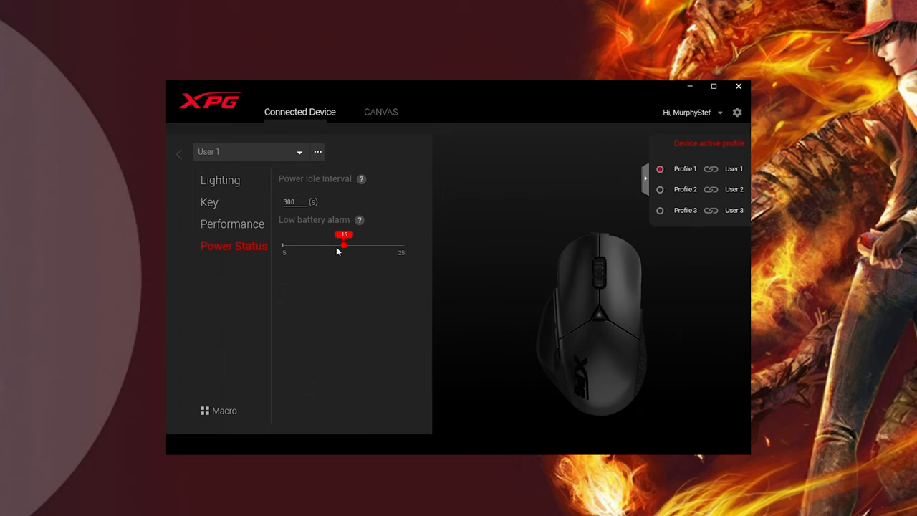
pyautogui.click(220, 180)
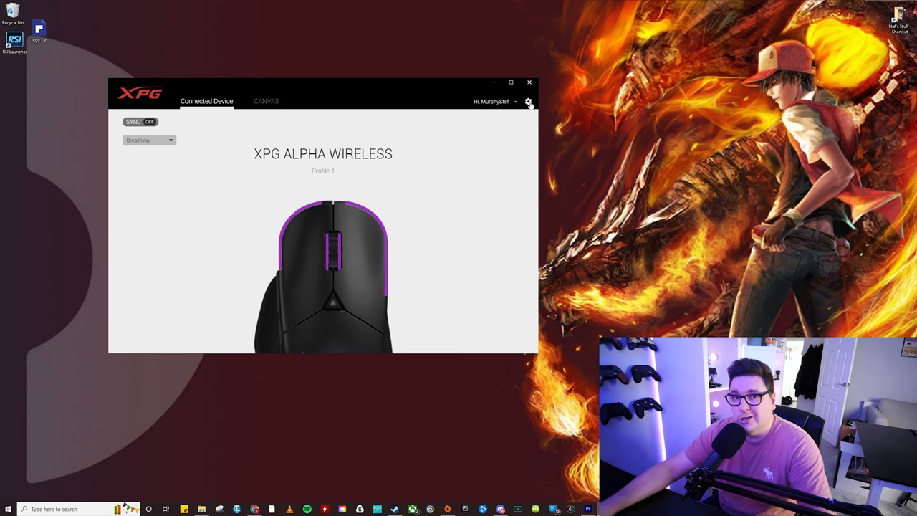
# Step: Check for new mouse firmware in general settings and accept downloading firmware 0109
pyautogui.click(529, 102)
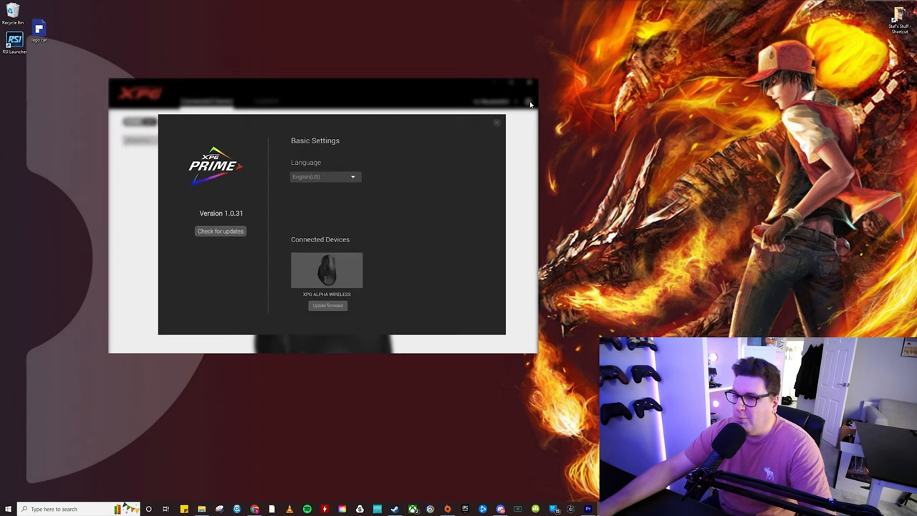
pyautogui.moveTo(380, 291)
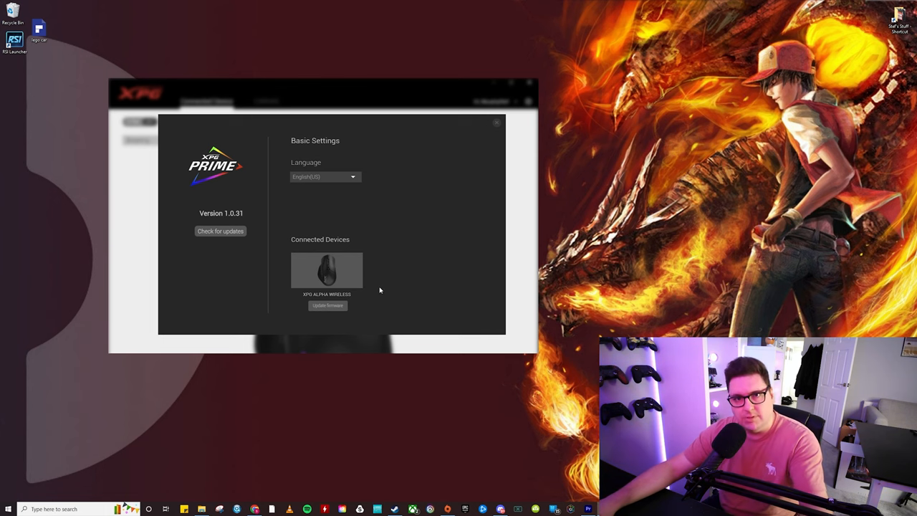
pyautogui.click(328, 306)
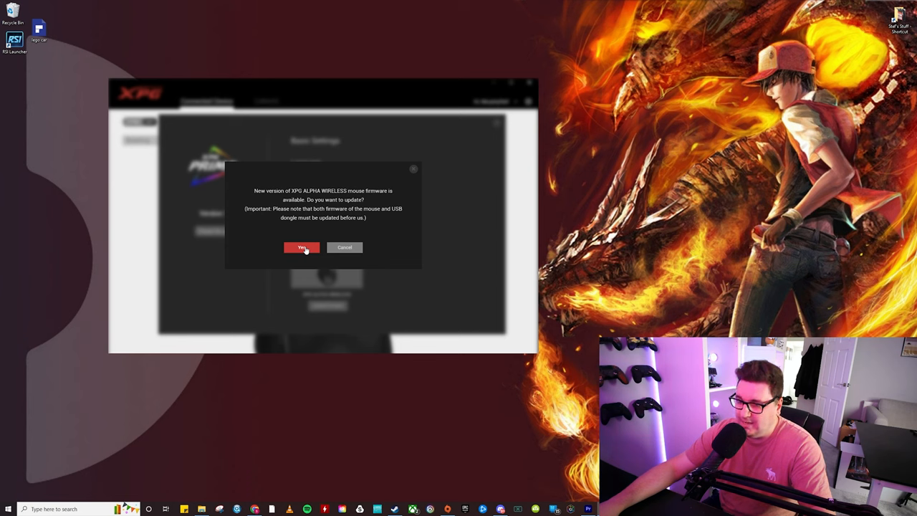
pyautogui.moveTo(391, 217)
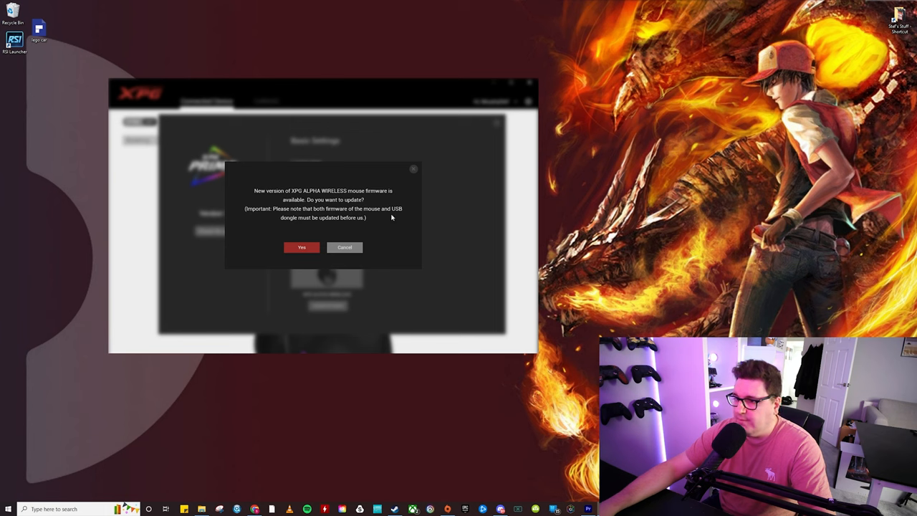
pyautogui.moveTo(302, 233)
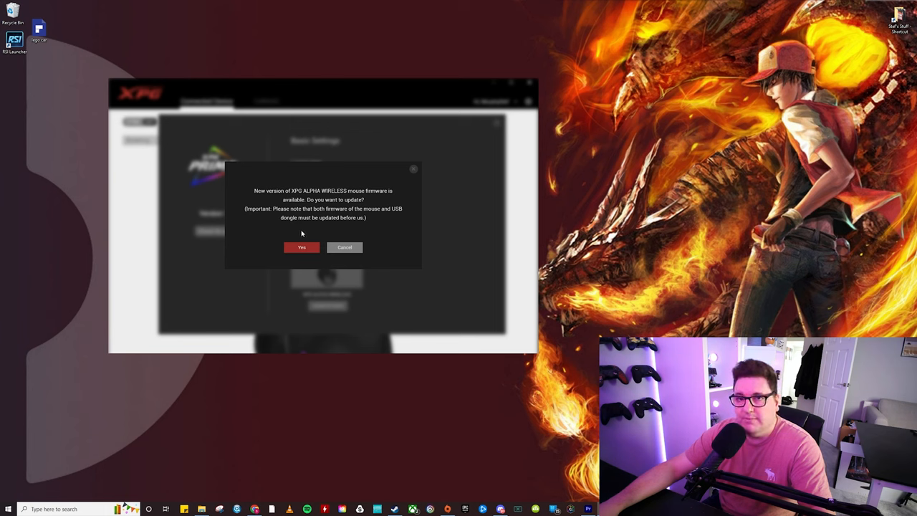
pyautogui.click(301, 247)
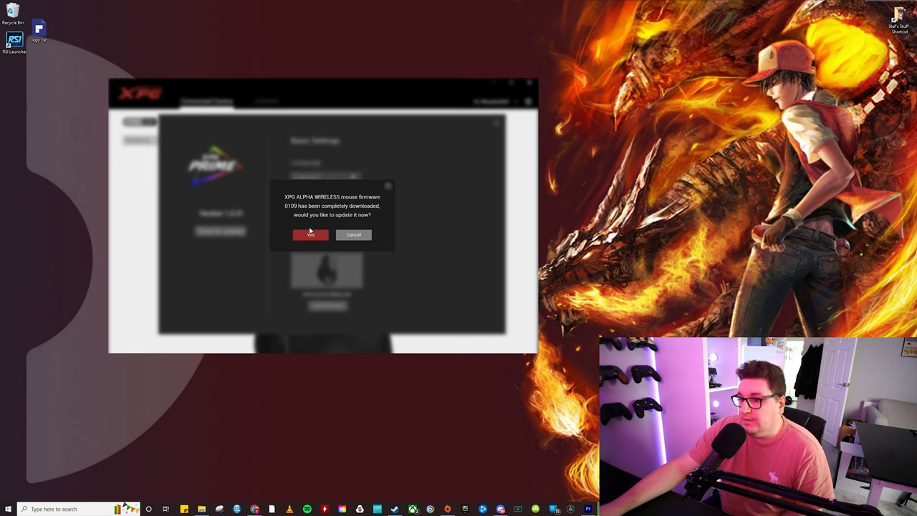
pyautogui.click(353, 235)
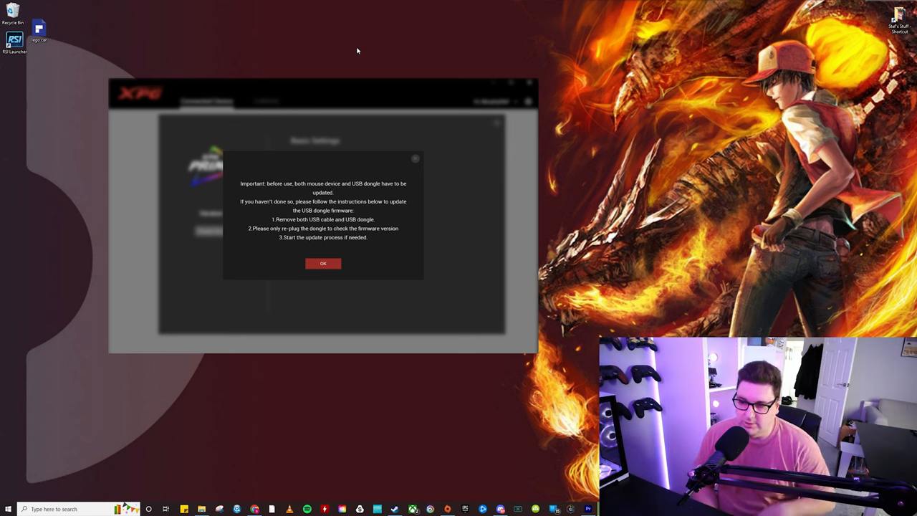
pyautogui.click(323, 263)
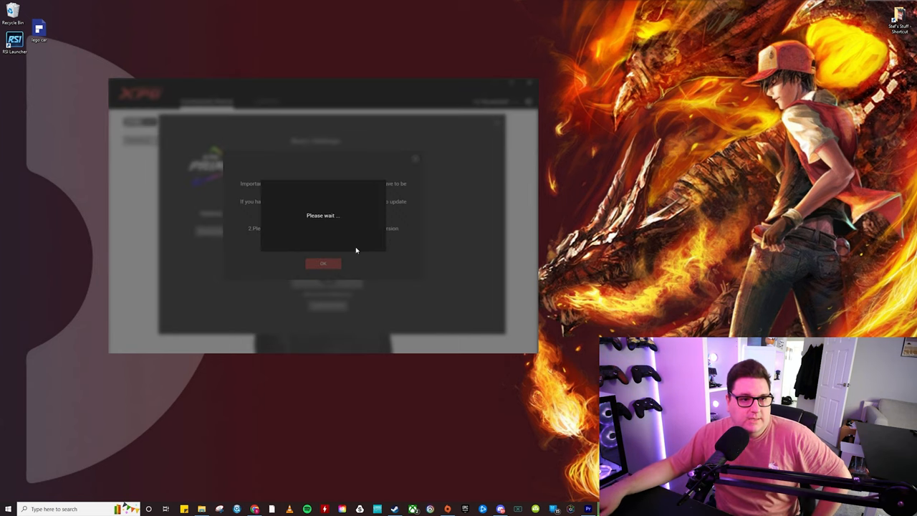
pyautogui.moveTo(324, 206)
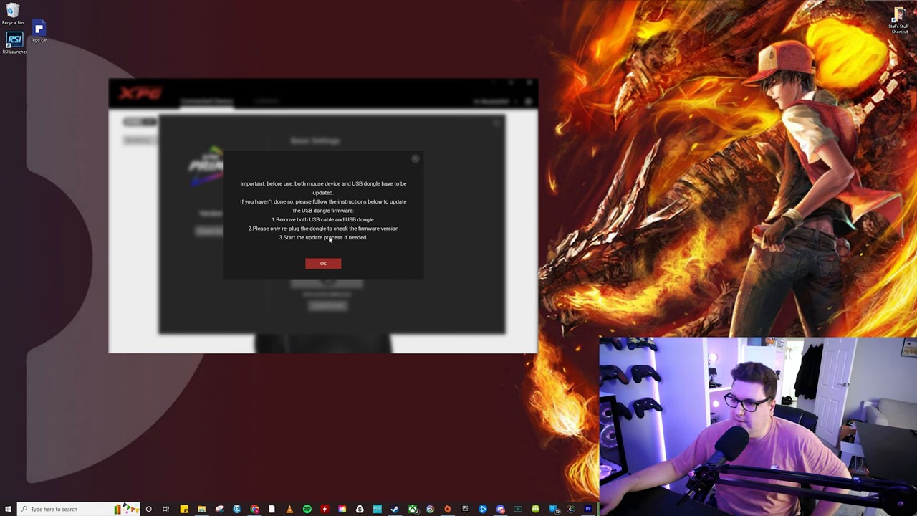
# Step: Dismiss the dongle update notice and check for updates, with version 1.0.31 unchanged
pyautogui.click(323, 263)
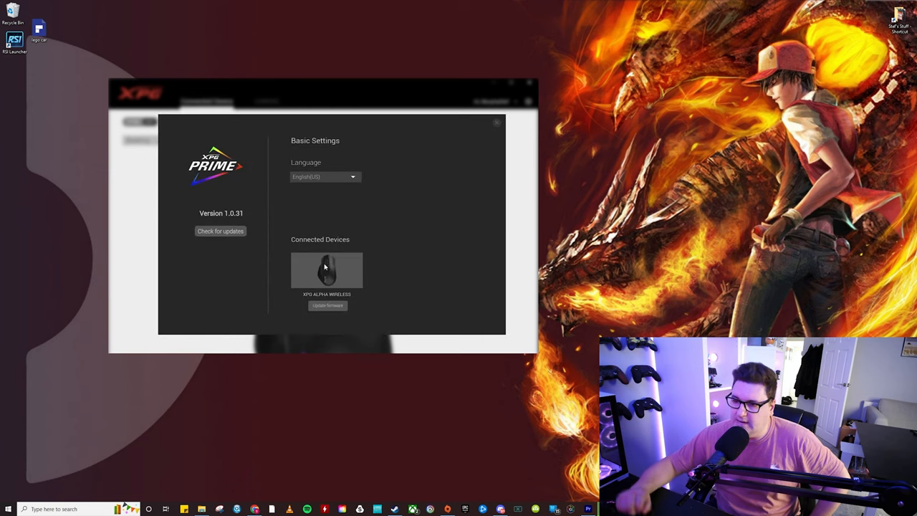
pyautogui.moveTo(233, 220)
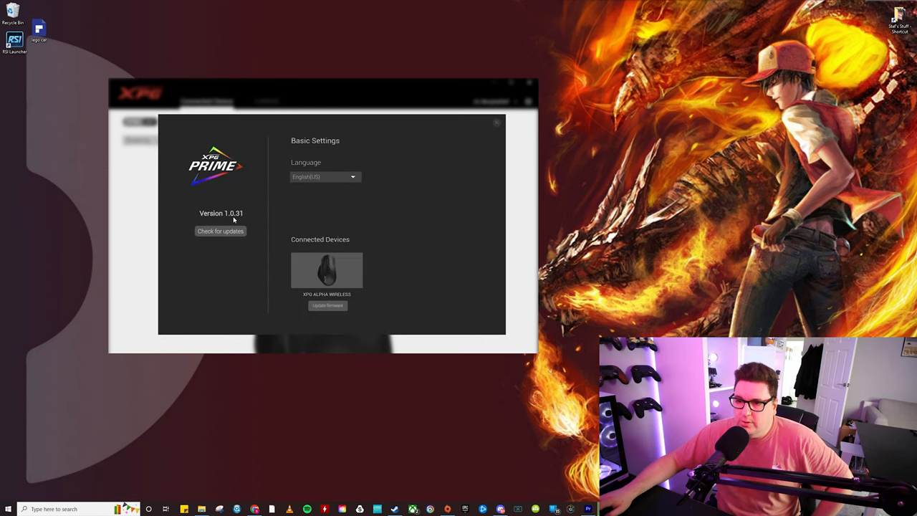
pyautogui.click(220, 231)
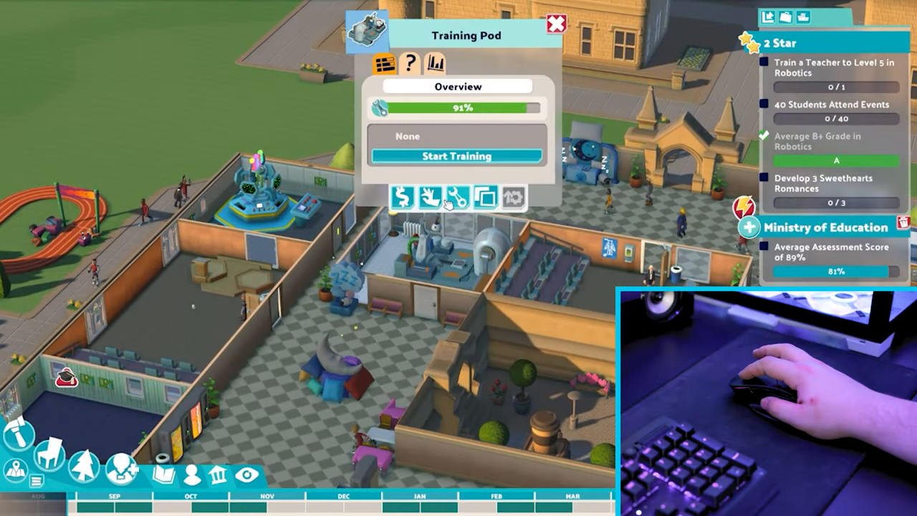
pyautogui.click(457, 156)
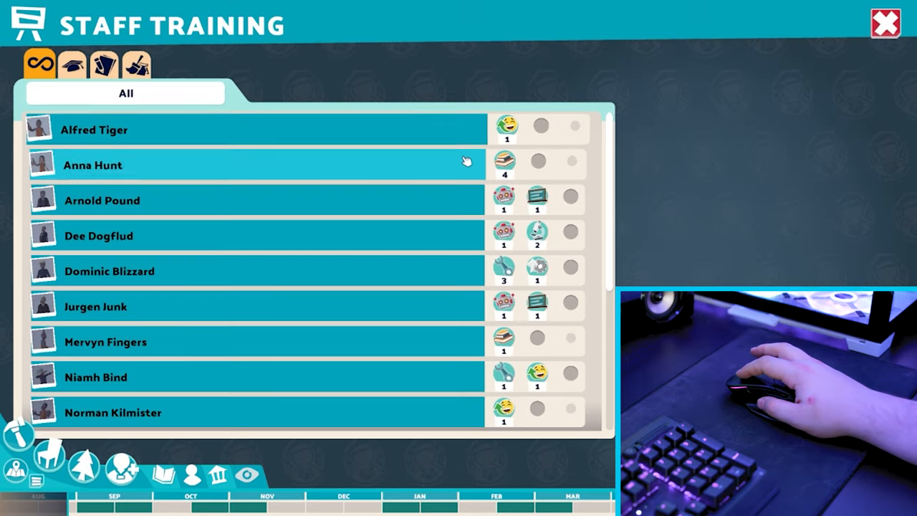
pyautogui.scroll(-3)
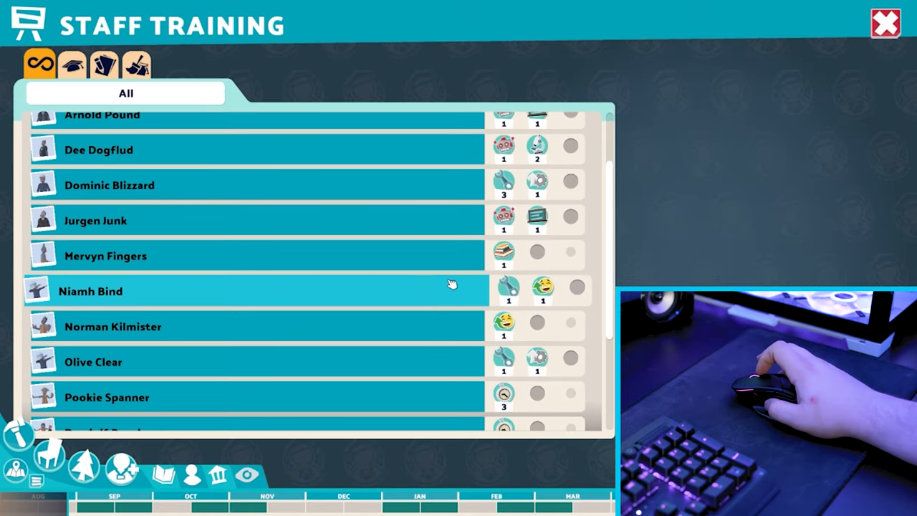
pyautogui.scroll(-3)
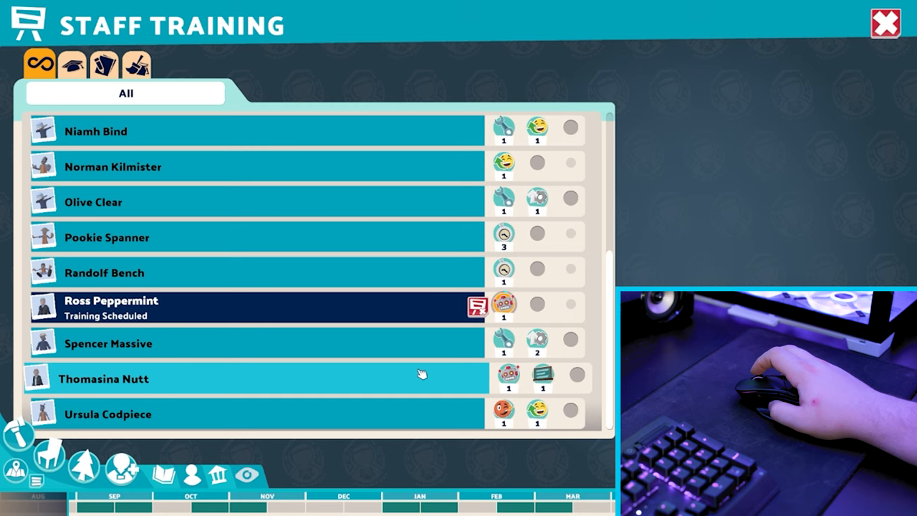